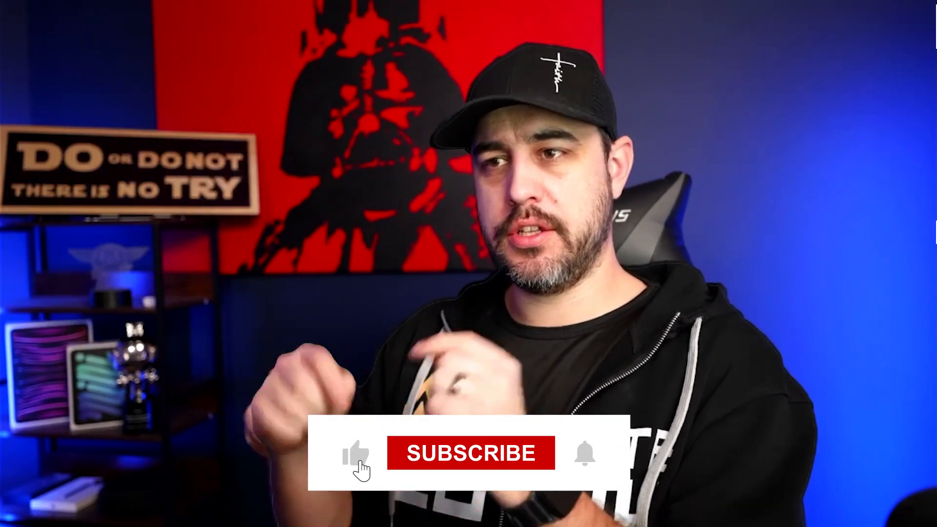
pyautogui.click(470, 452)
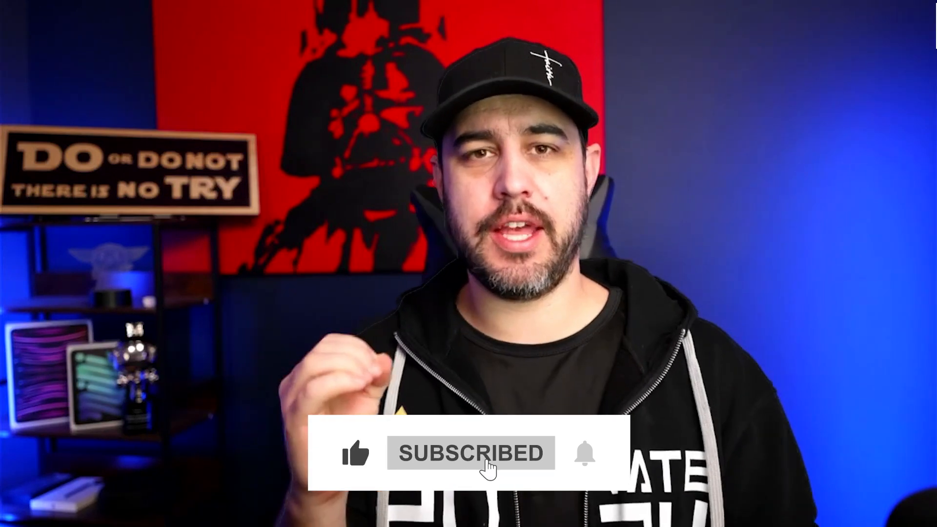